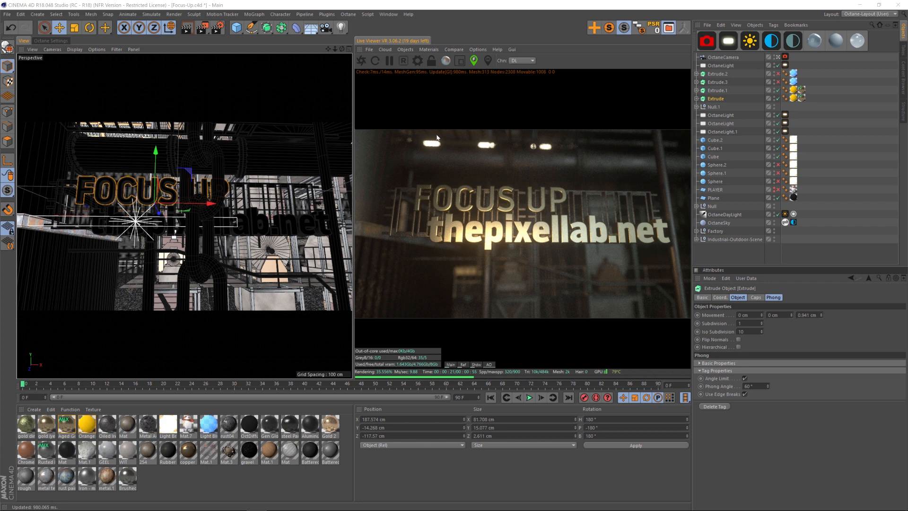
{"action": "mouse_move", "coordinate": [565, 178]}
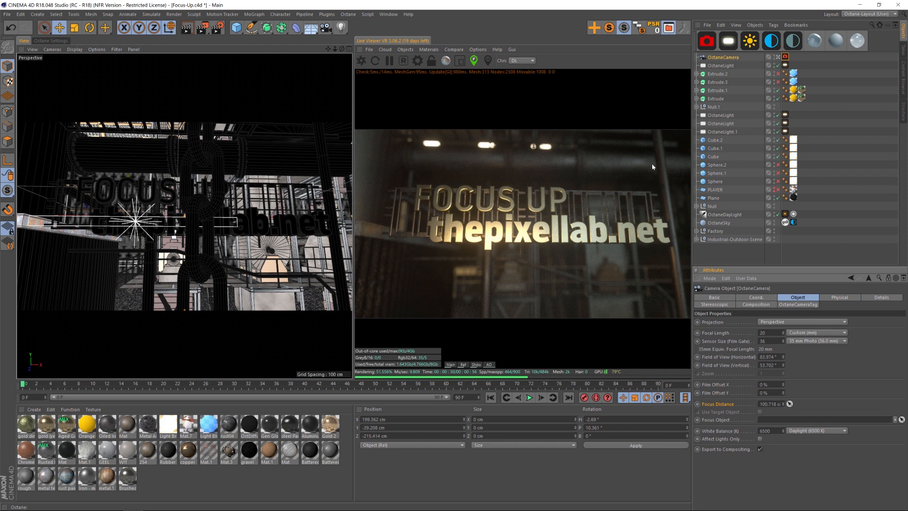
Step: Raise the Octane camera's Thinlens aperture to 2 cm for strong defocus, then select the FOCUS UP extrude
{"action": "left_click", "coordinate": [798, 304]}
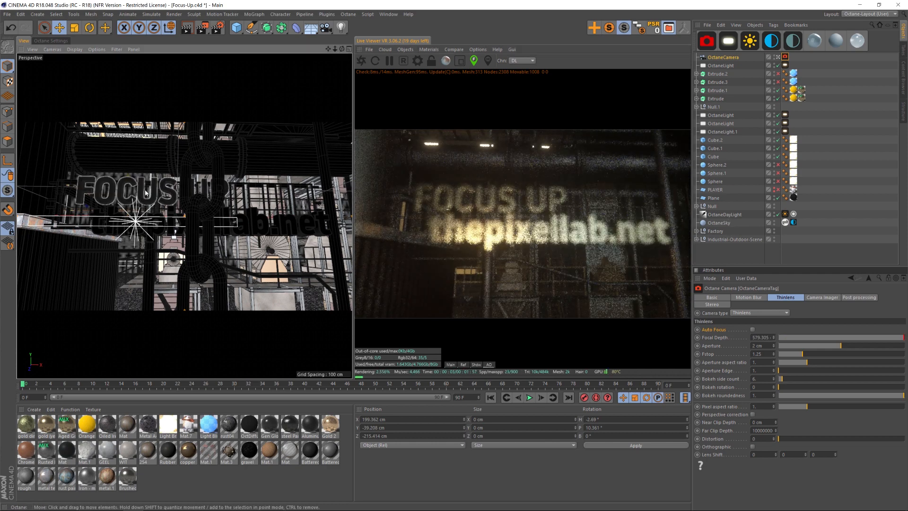
{"action": "left_click", "coordinate": [717, 98]}
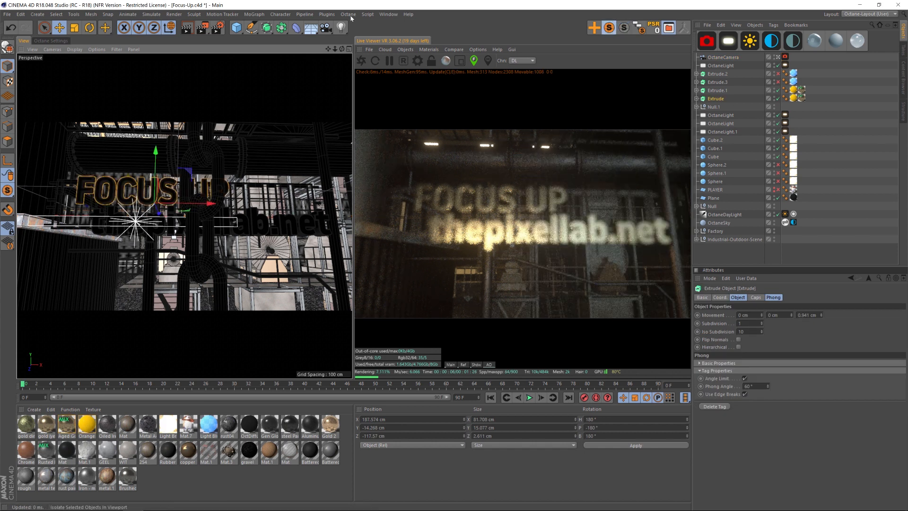